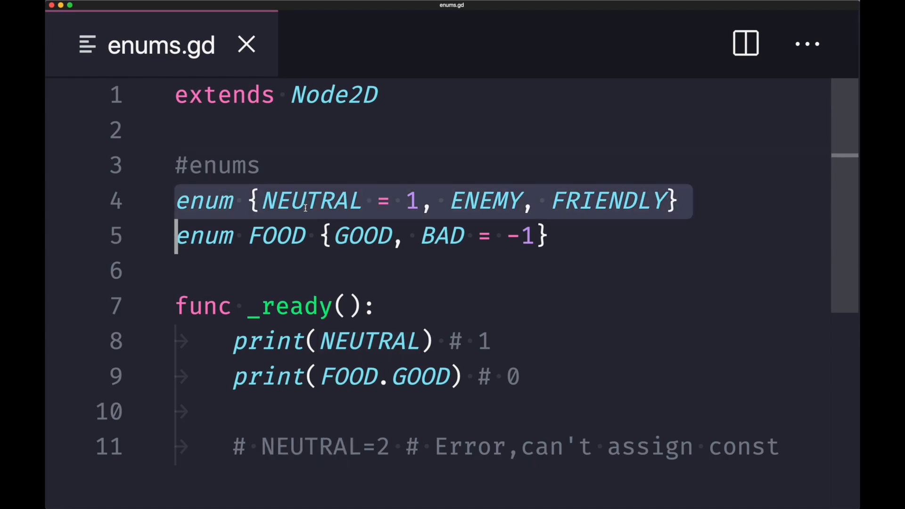
Change the second print to output FOOD.BAD and begin its "# -" comment.
double_click(310, 200)
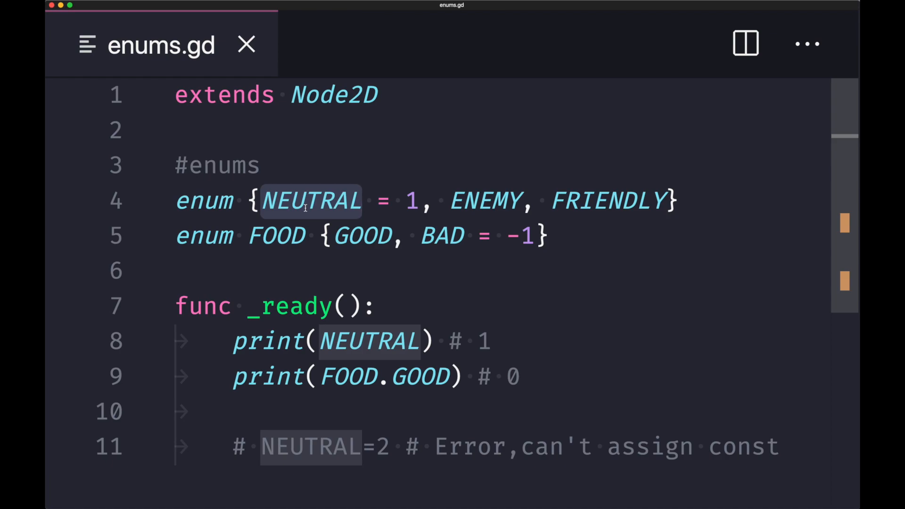
mouse_move(343, 325)
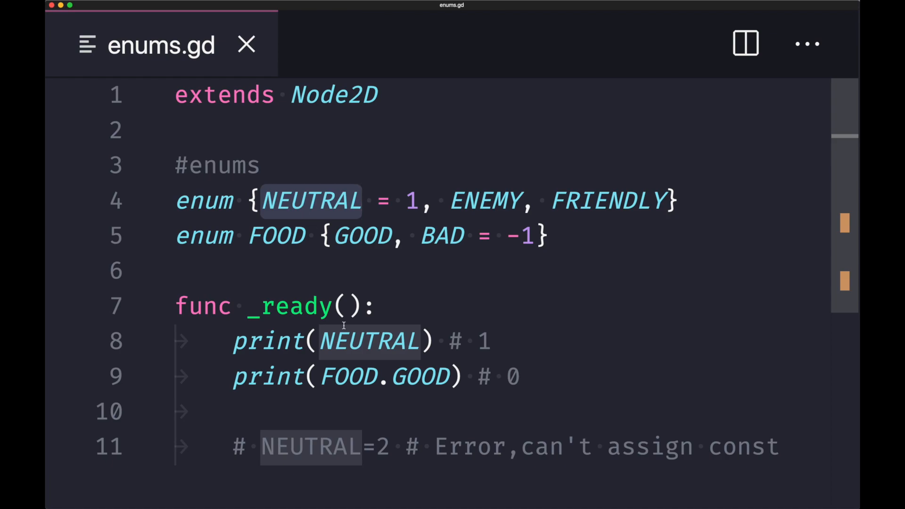
mouse_move(362, 349)
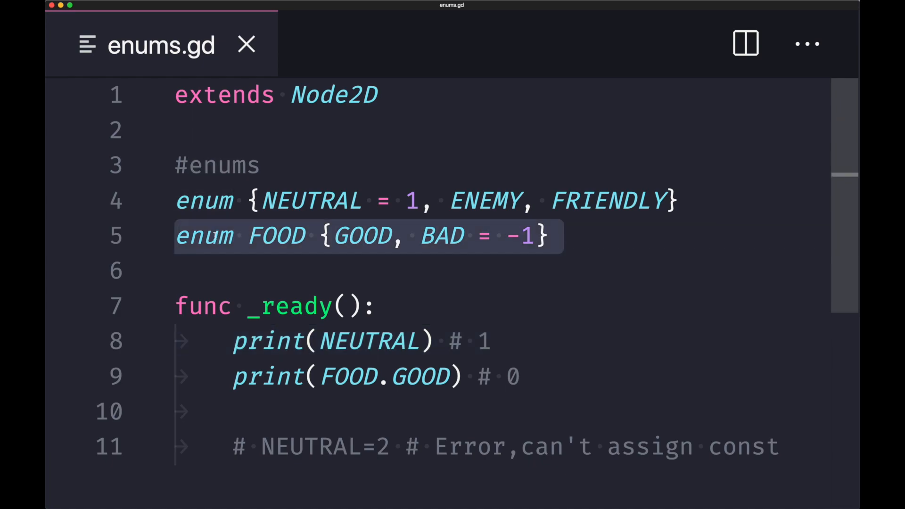
left_click(179, 271)
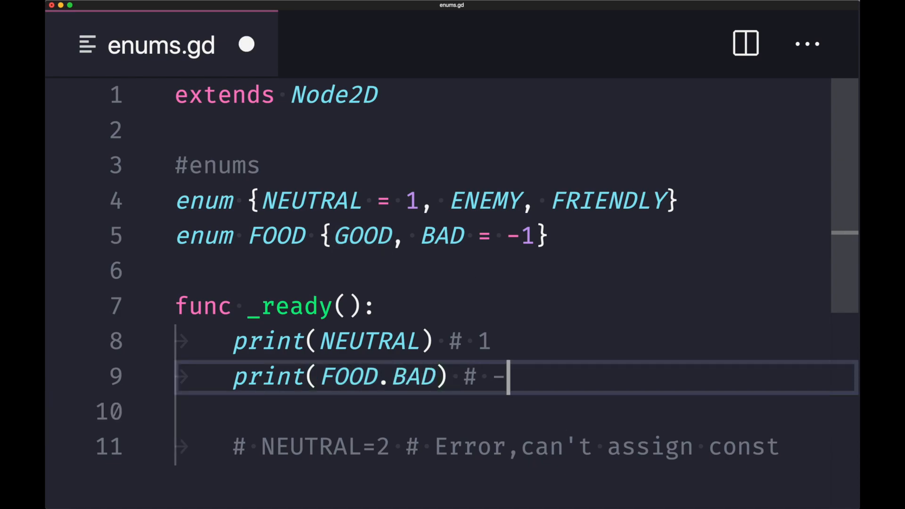
Complete the FOOD.BAD comment as "# -1" and remove NEUTRAL's explicit "= 1" value.
type("1")
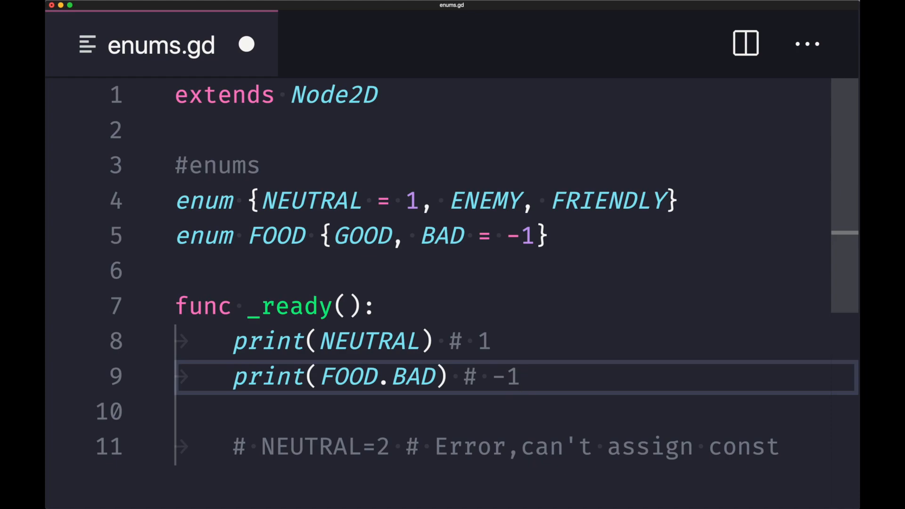
double_click(412, 377)
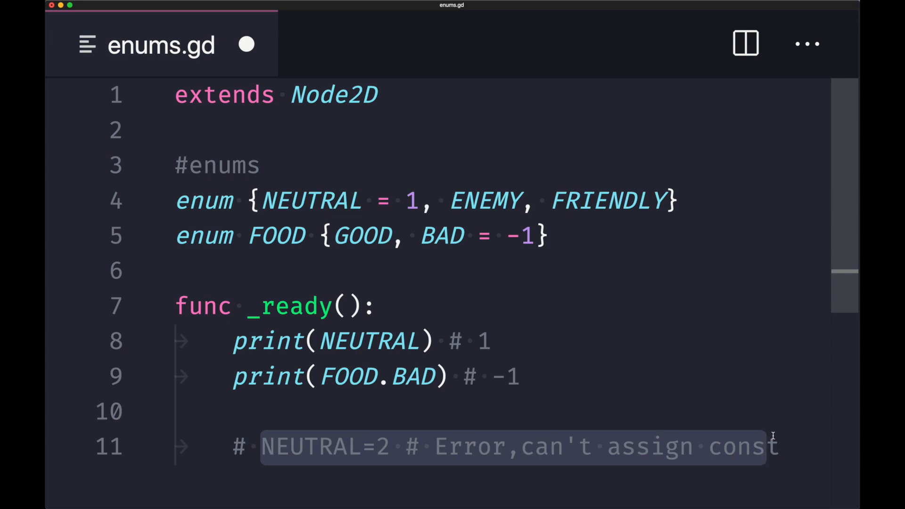
left_click(774, 446)
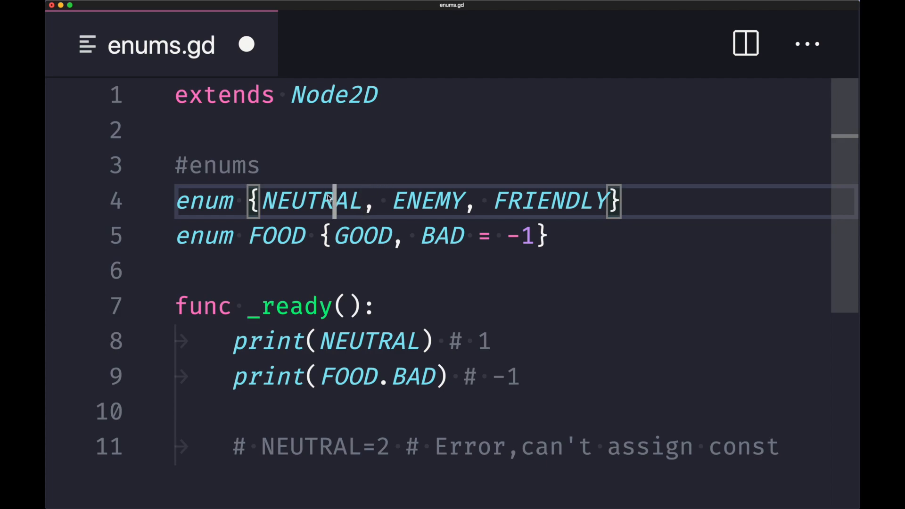
Assign the global enum custom values NEUTRAL=20, ENEMY=1, FRIENDLY=-2.
double_click(312, 200)
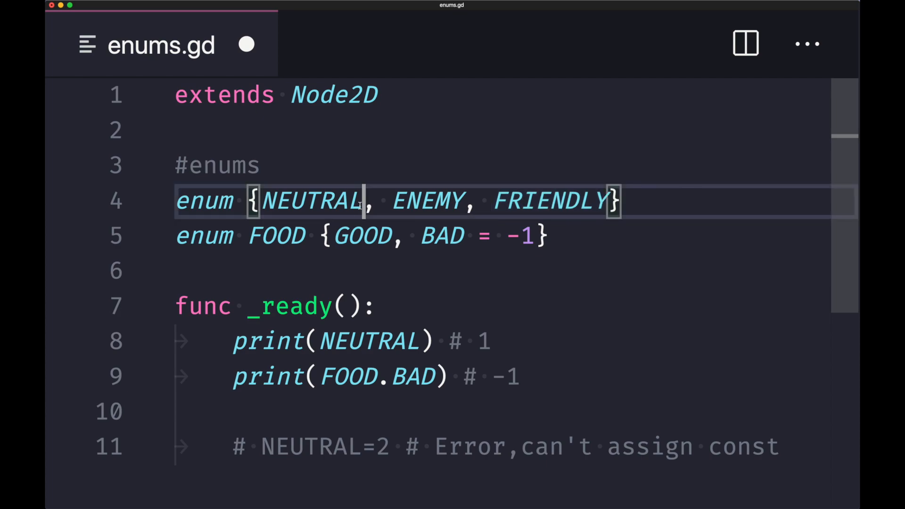
type("=20")
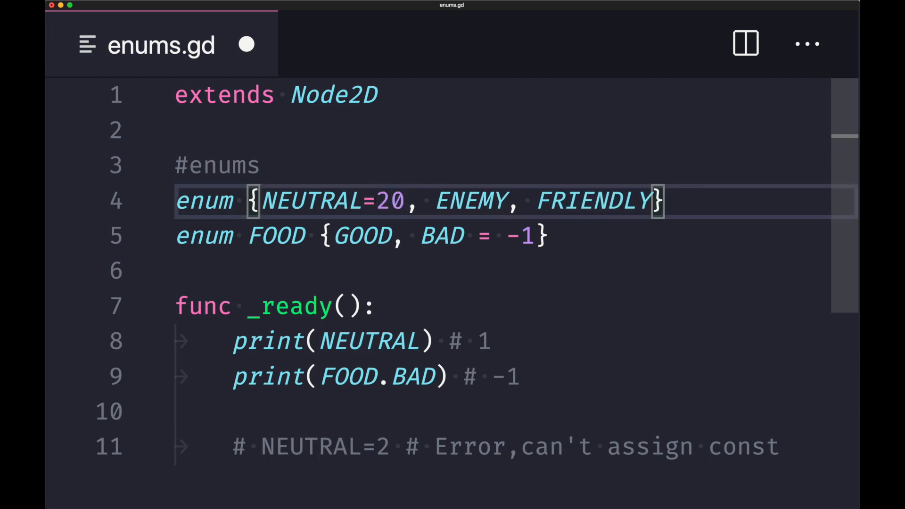
type("=1")
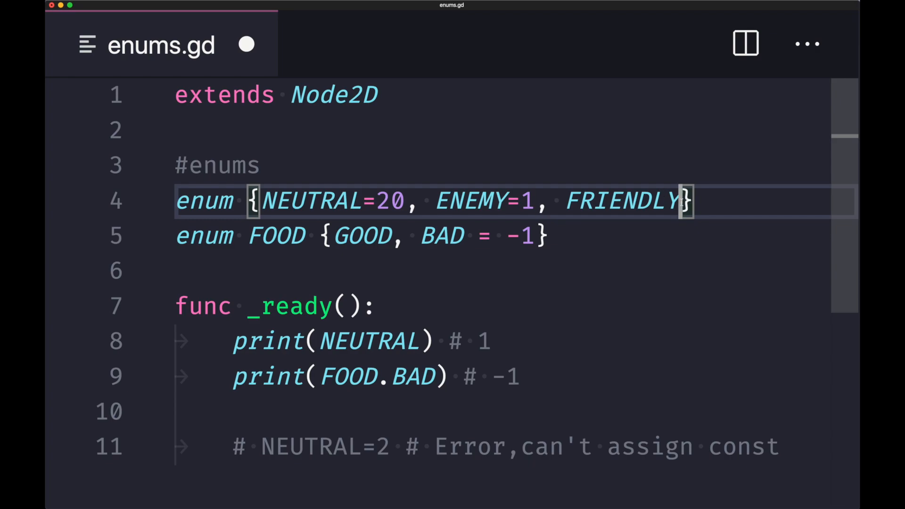
type("=-2")
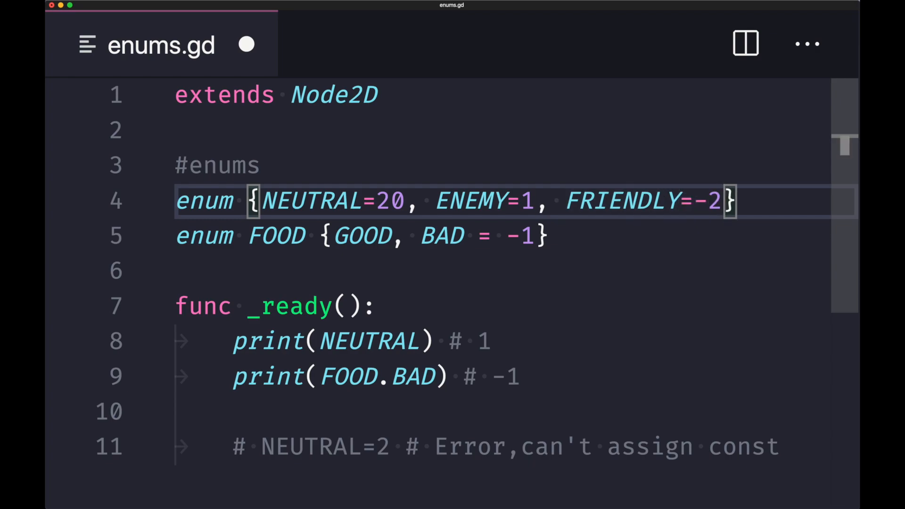